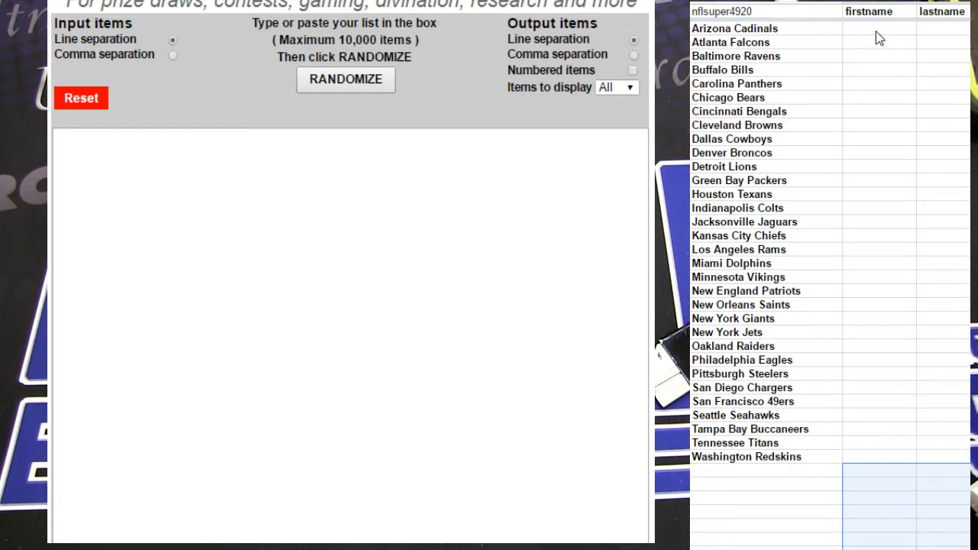
Copy the firstname and lastname columns, paste them into RANDOM.ORG, and randomize the list.
left_click(879, 139)
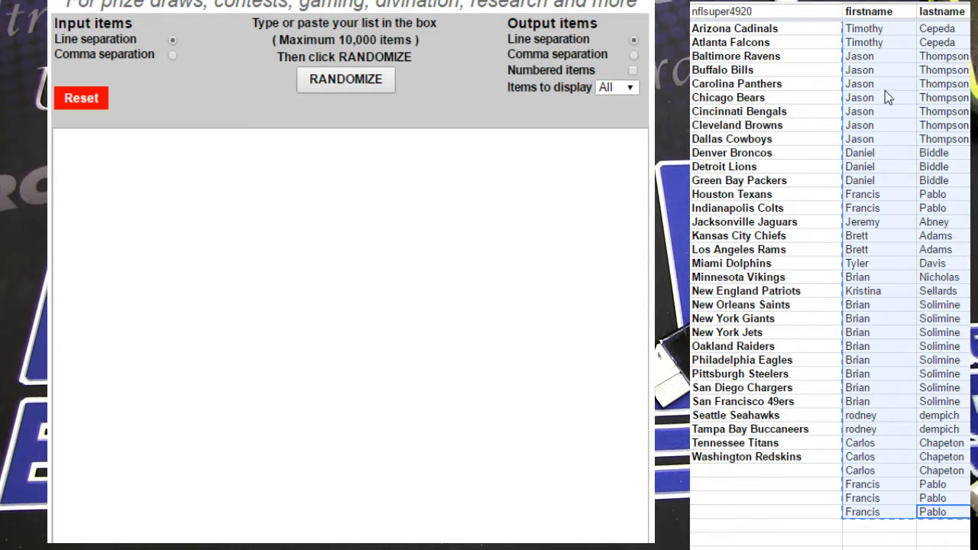
mouse_move(849, 486)
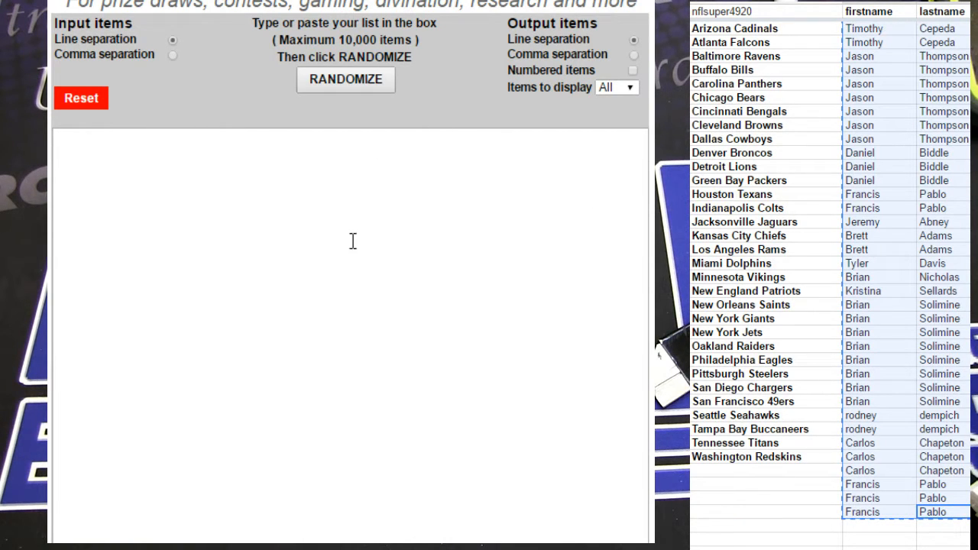
left_click(346, 80)
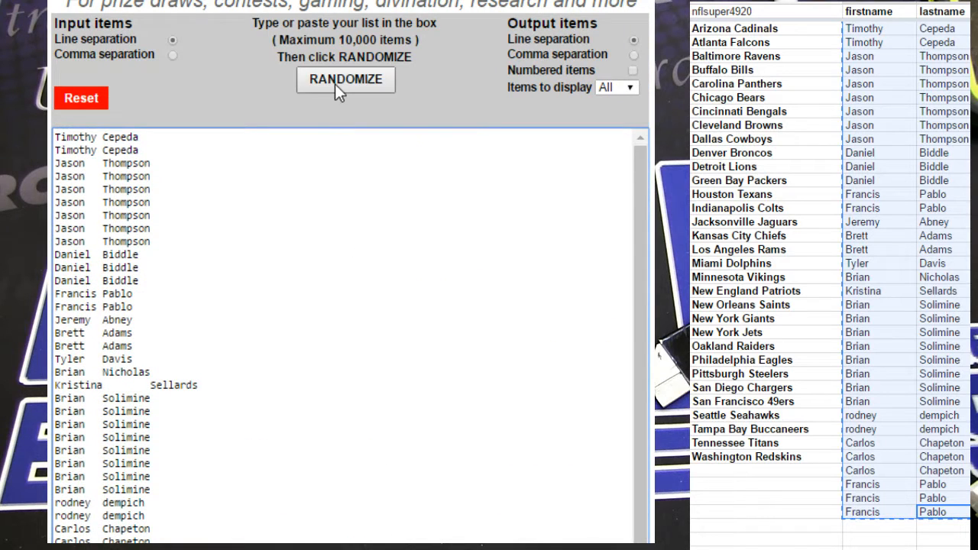
left_click(345, 80)
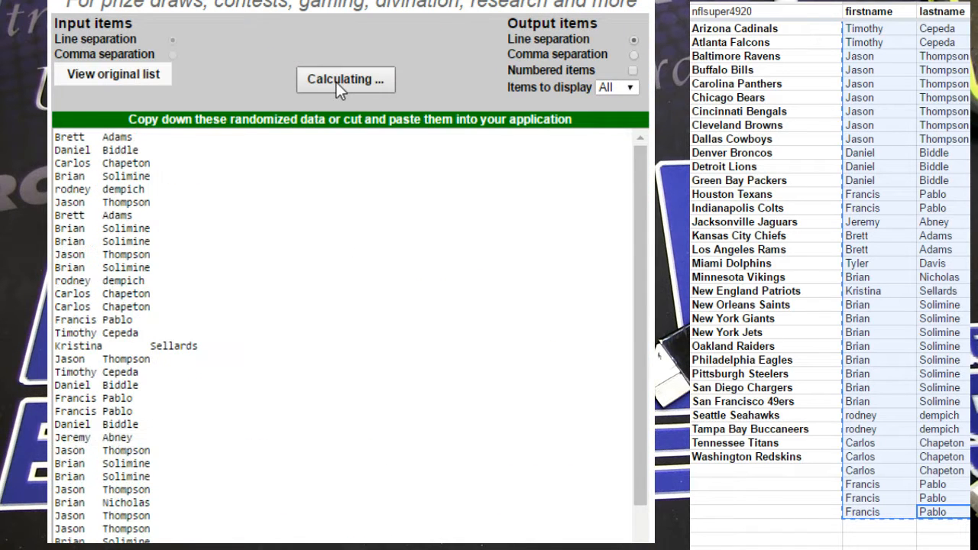